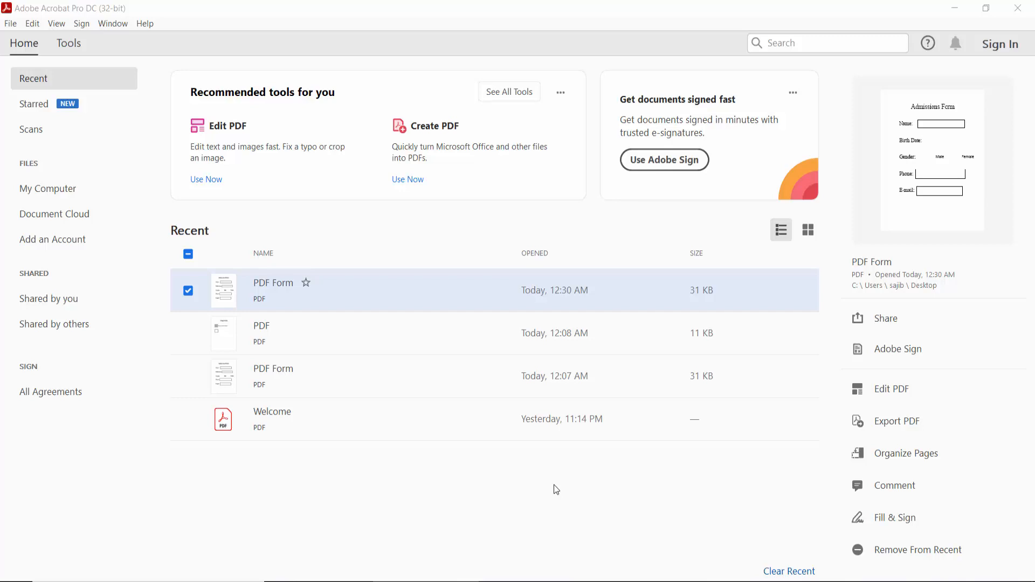
mouse_move(560, 492)
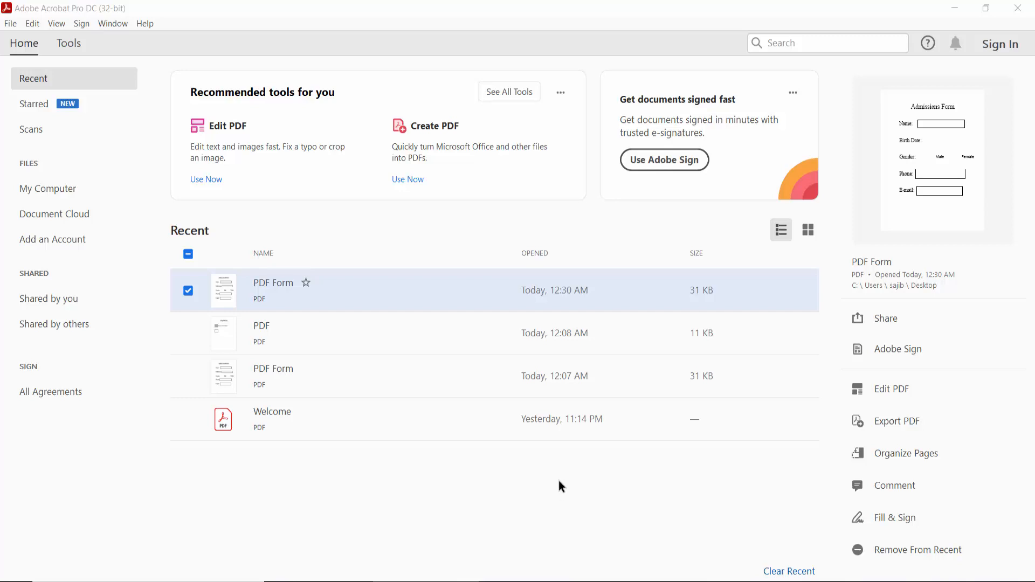
mouse_move(94, 18)
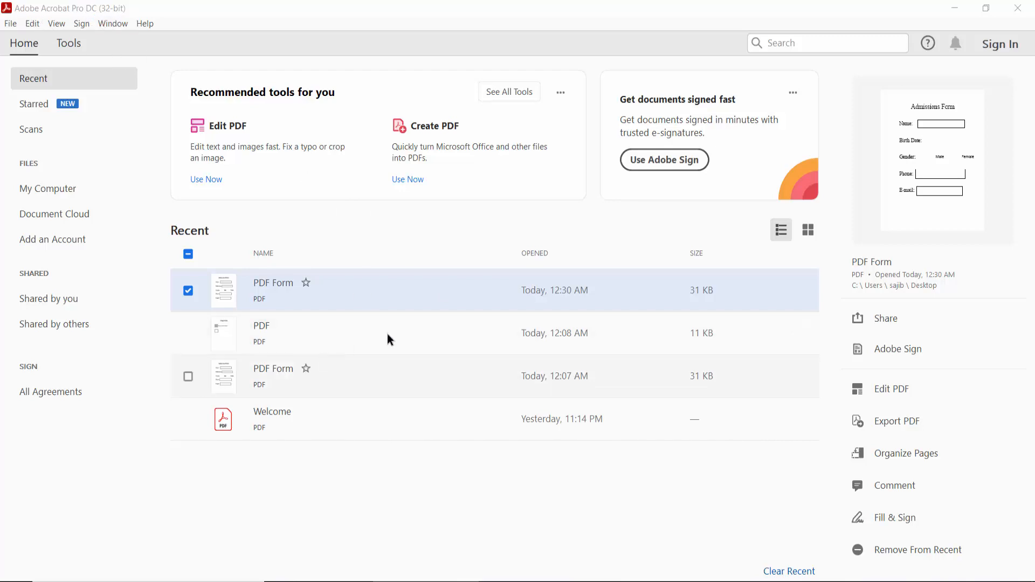
Open the 'PDF Form' document from the Home screen's Recent list.
double_click(273, 282)
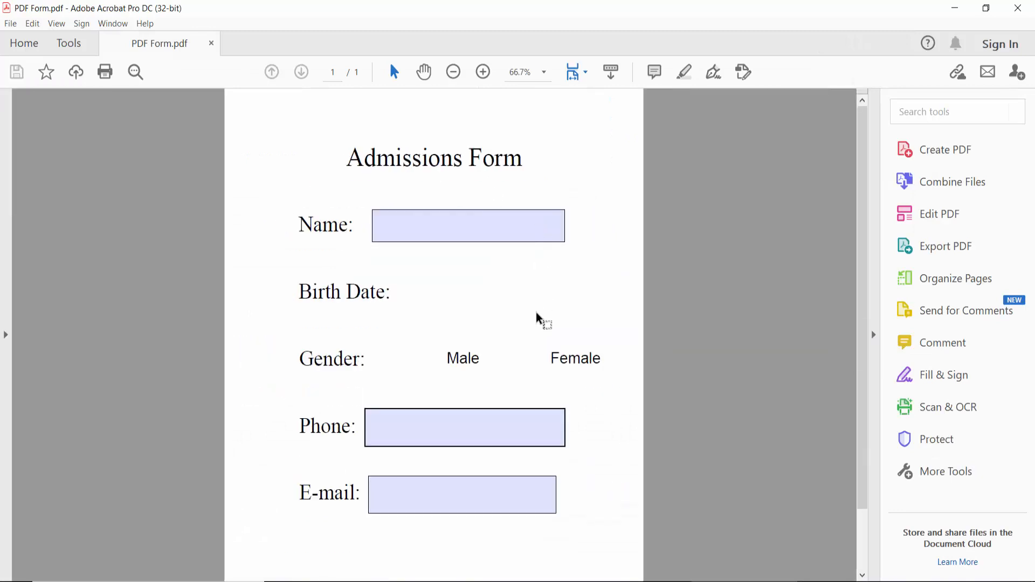
mouse_move(71, 44)
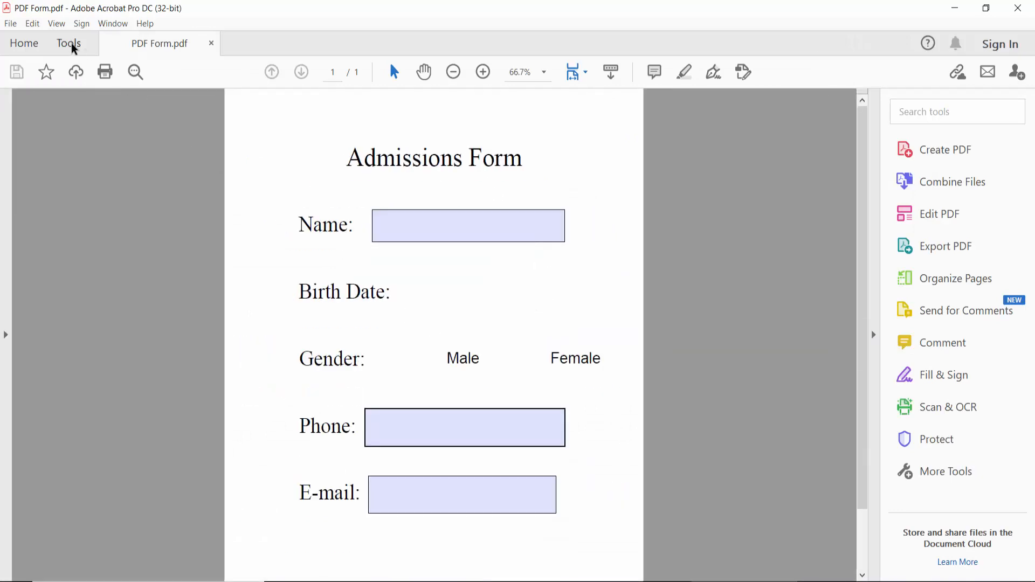
Bring up Prepare Form on the Admissions Form, listing fields Text10, Text13 and Text14.
click(68, 43)
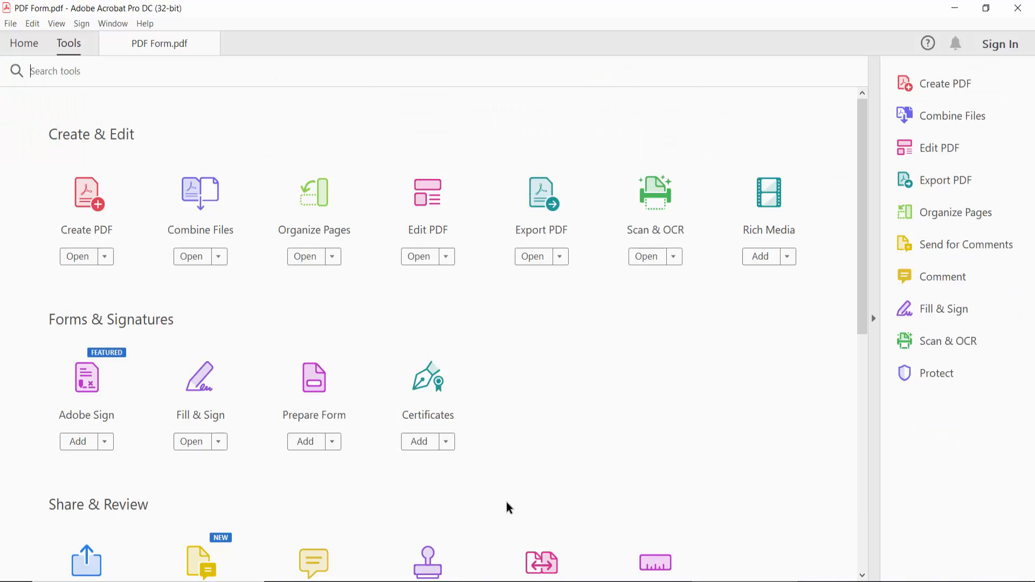
mouse_move(314, 397)
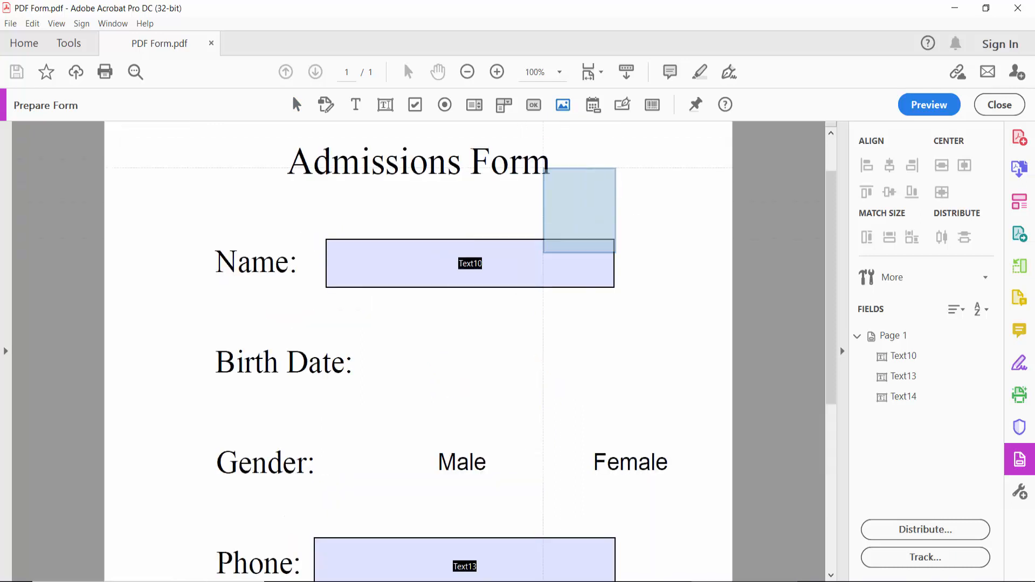
scroll(down, 3)
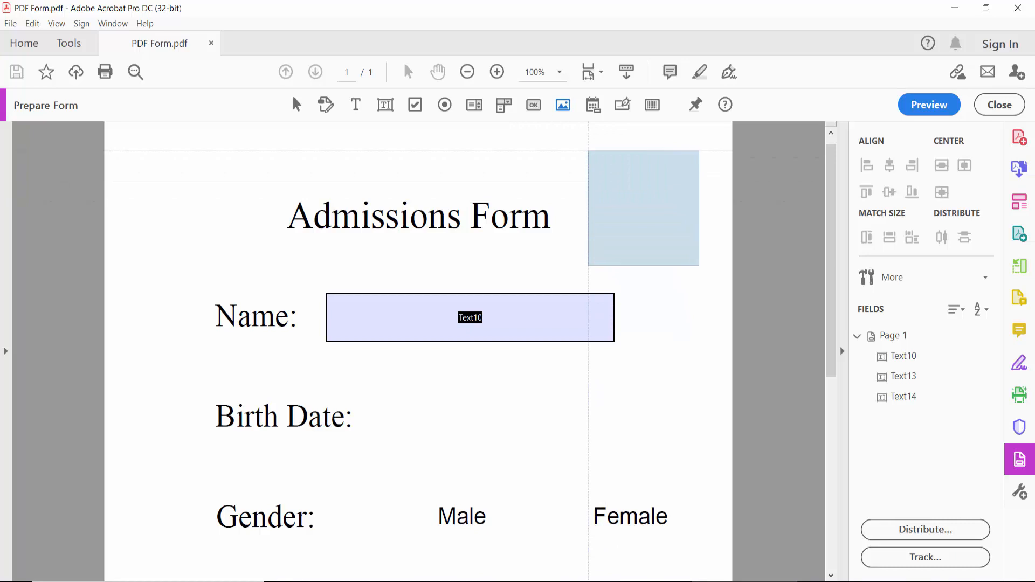
Open Image7_af_image's properties, check its visibility choices, and view its Appearance settings.
right_click(644, 208)
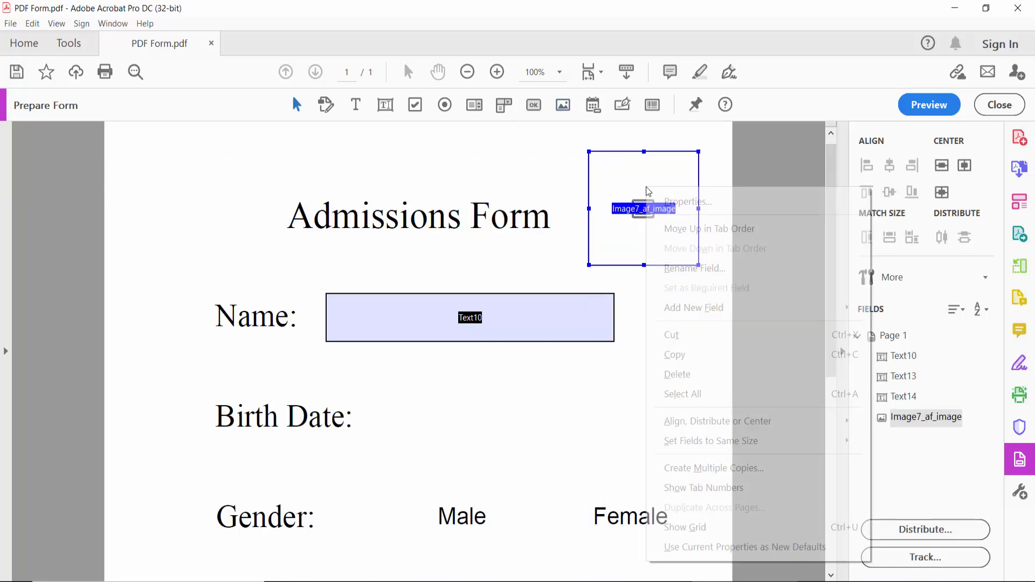
click(687, 201)
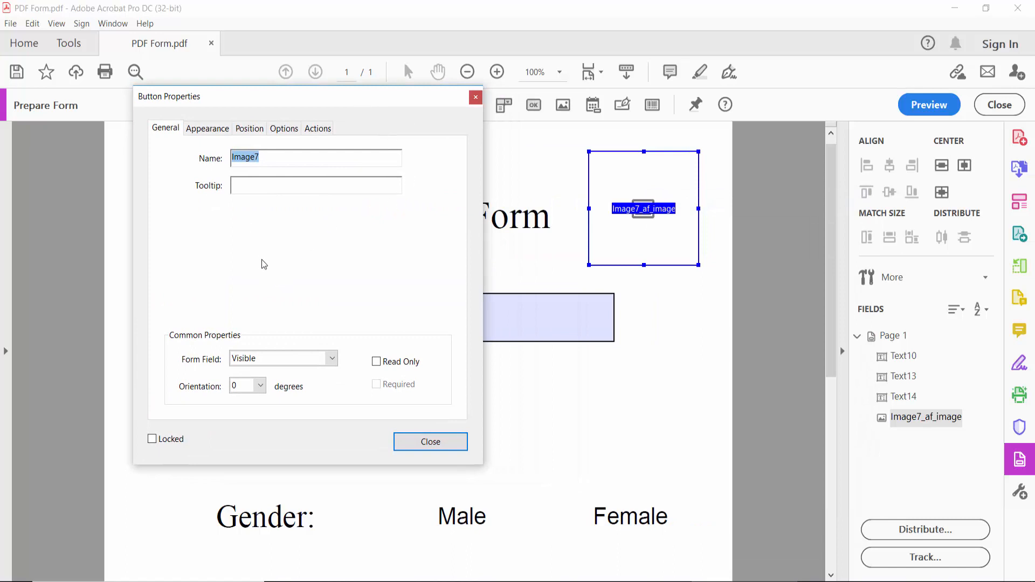
click(333, 359)
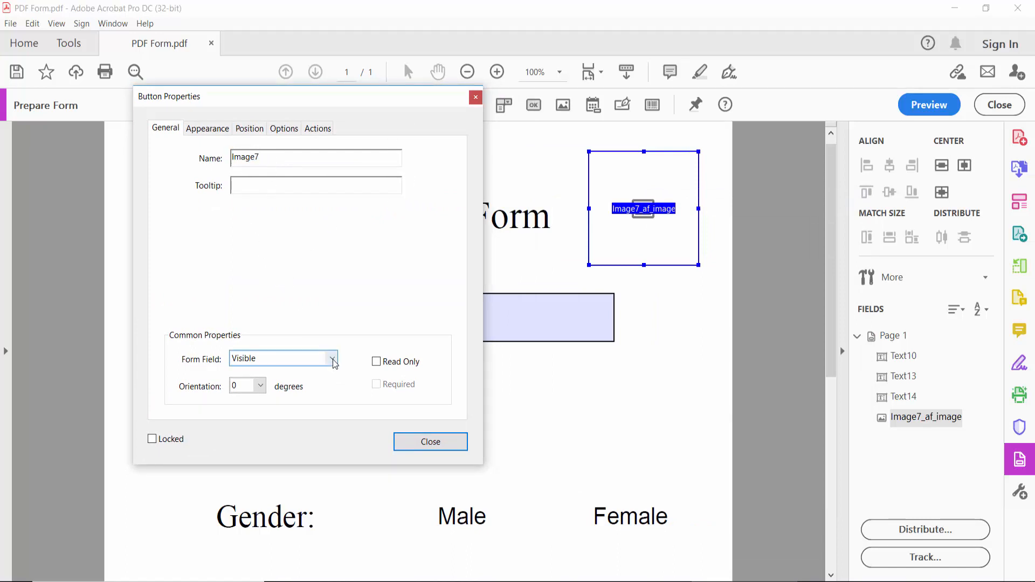
click(334, 358)
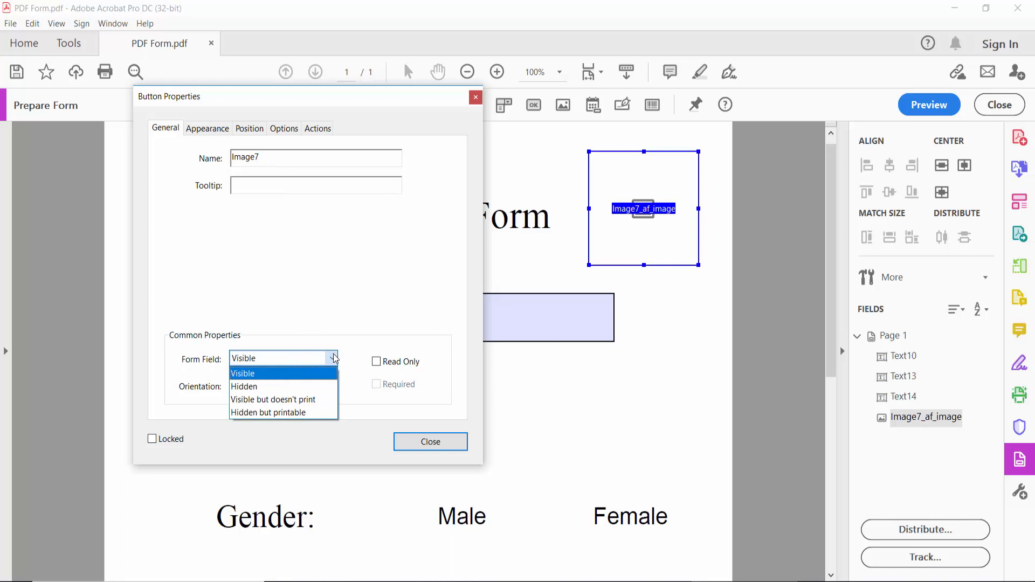
click(207, 128)
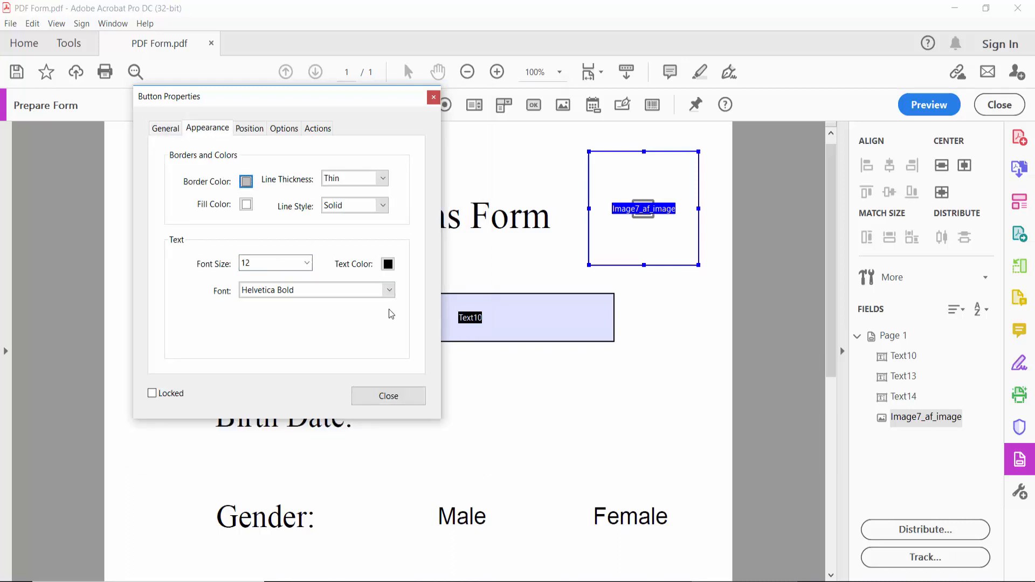
mouse_move(242, 214)
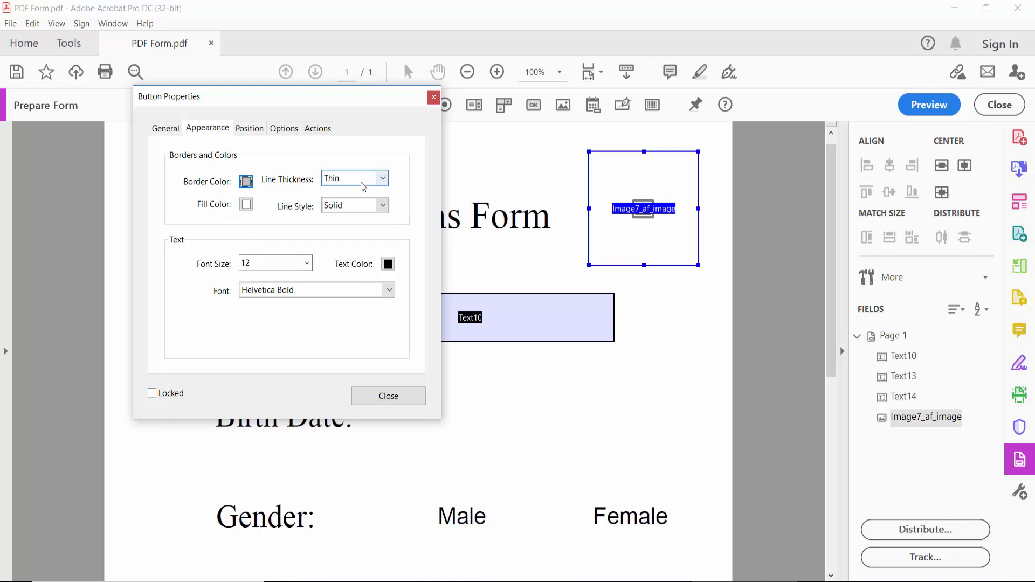
Review the image field's border, position (inches) and options settings, then close properties.
click(249, 128)
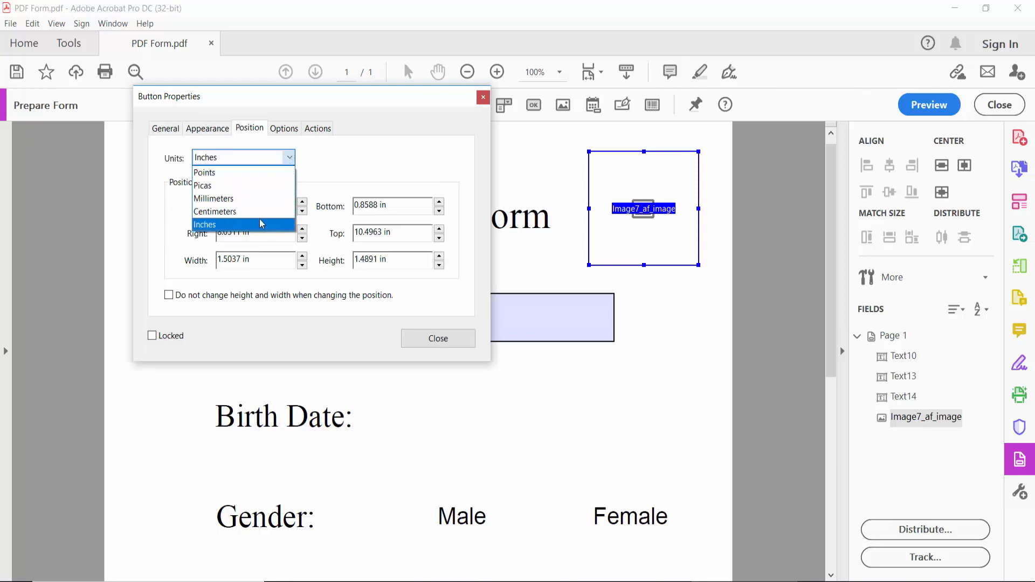
click(205, 225)
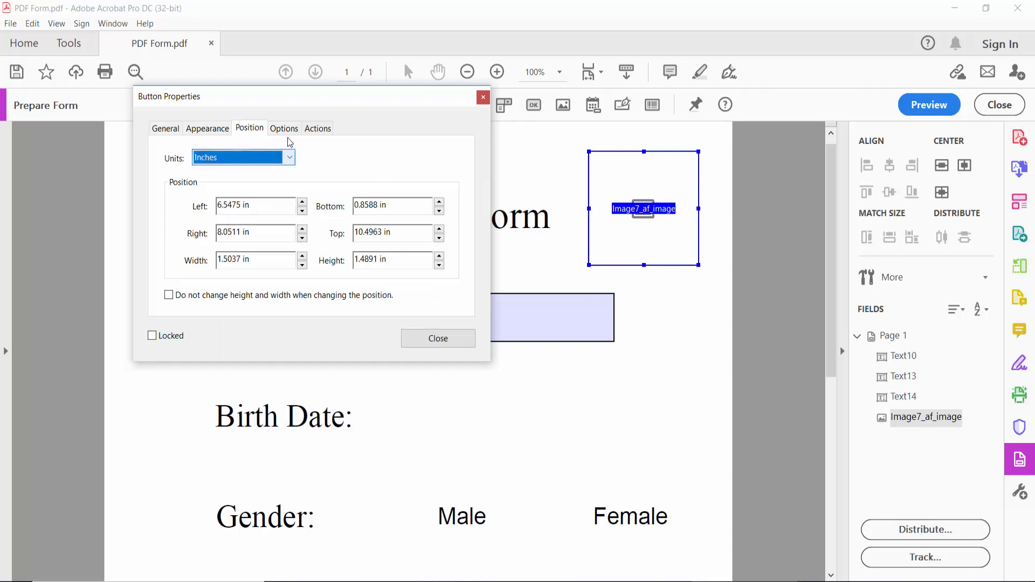
click(283, 128)
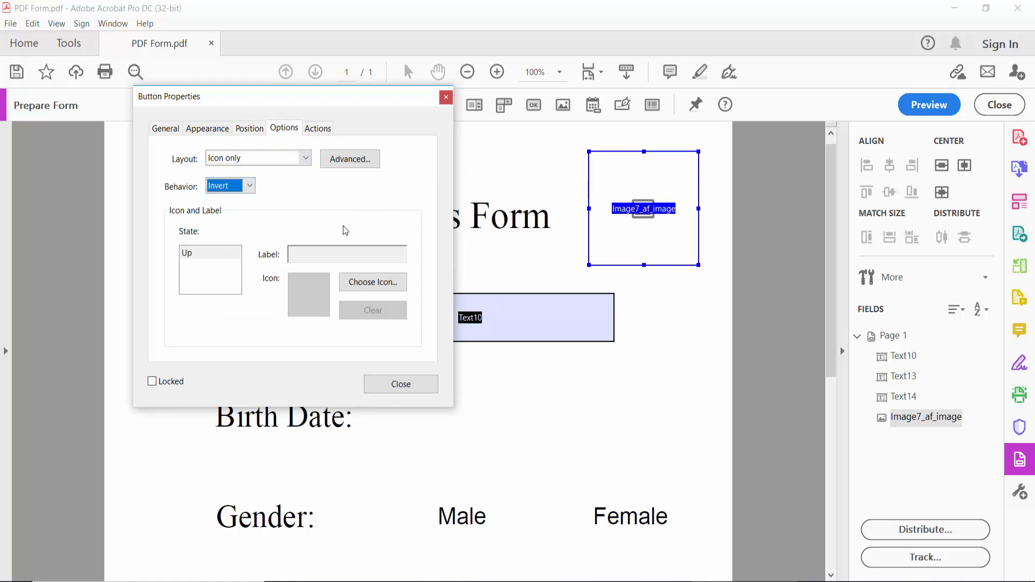
click(400, 384)
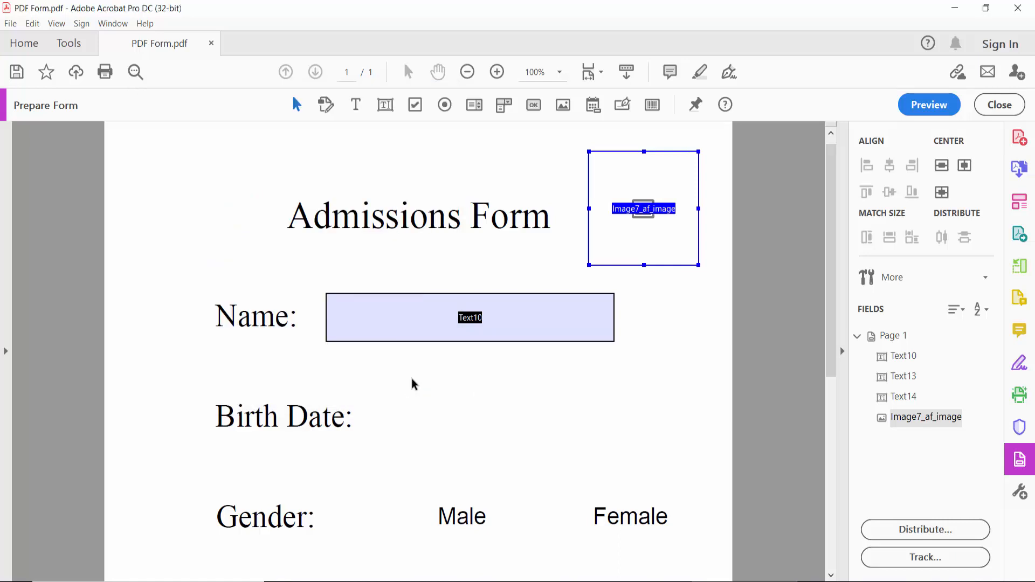
Preview the form and activate the top-right image field to choose a picture.
click(929, 104)
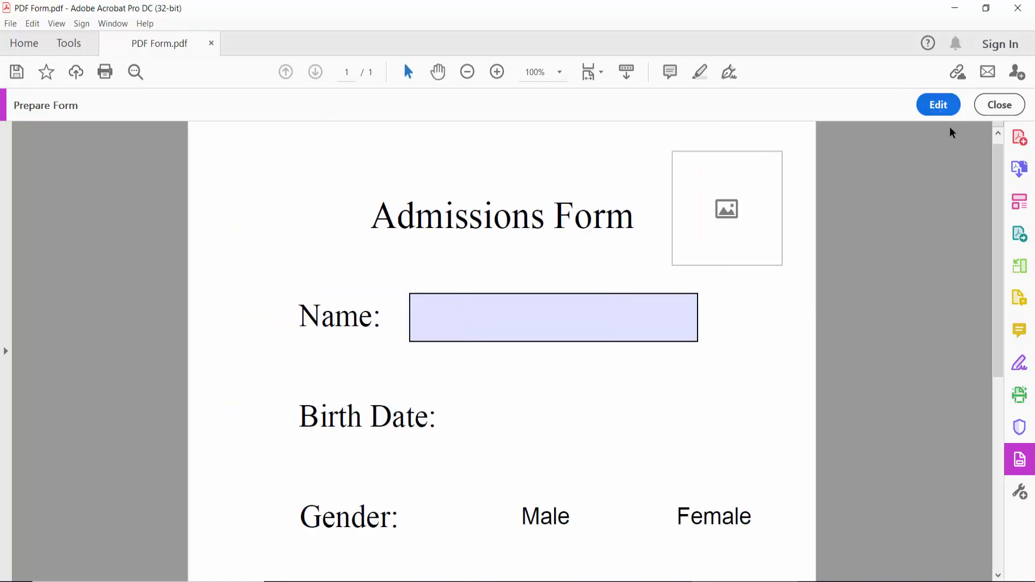
click(727, 209)
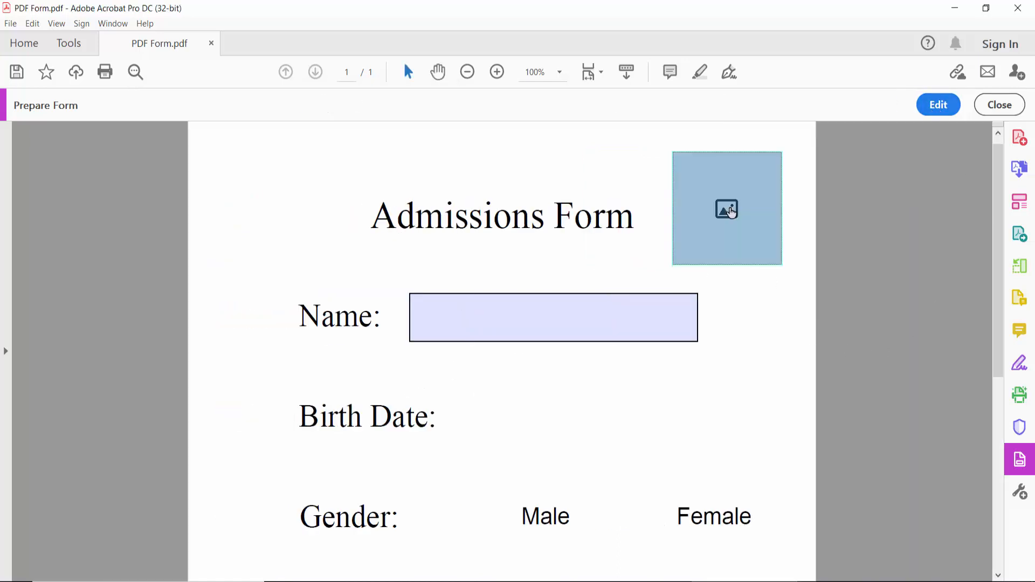
click(727, 209)
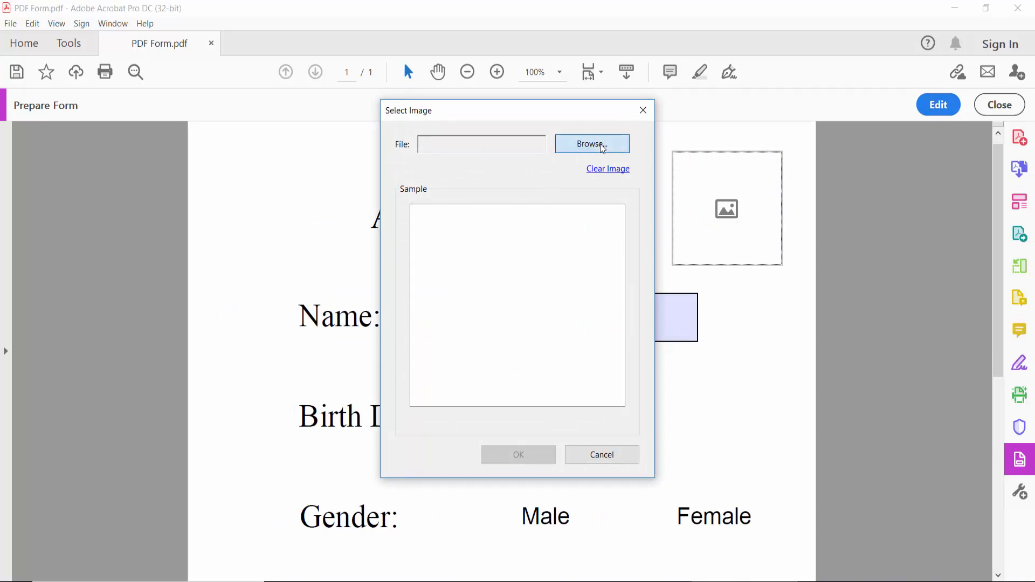
Fill the top-right image field with the plant photo from the Desktop, then show the File menu.
click(592, 144)
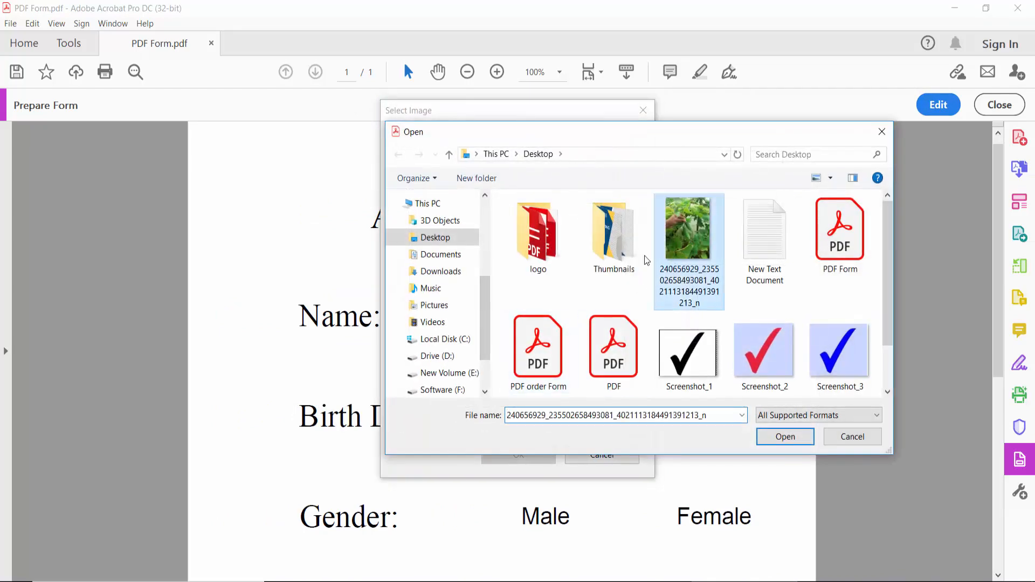
click(785, 436)
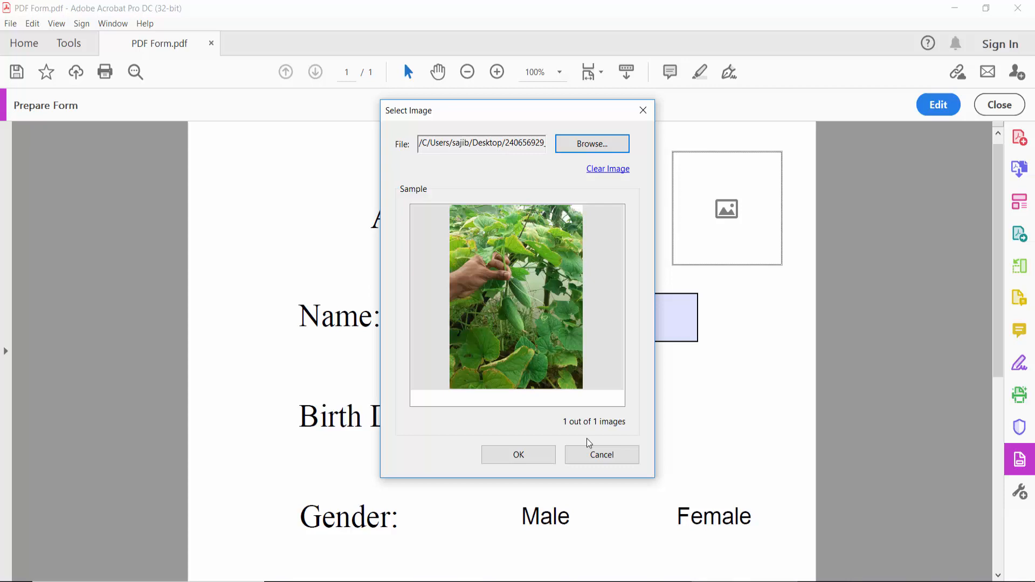
click(518, 454)
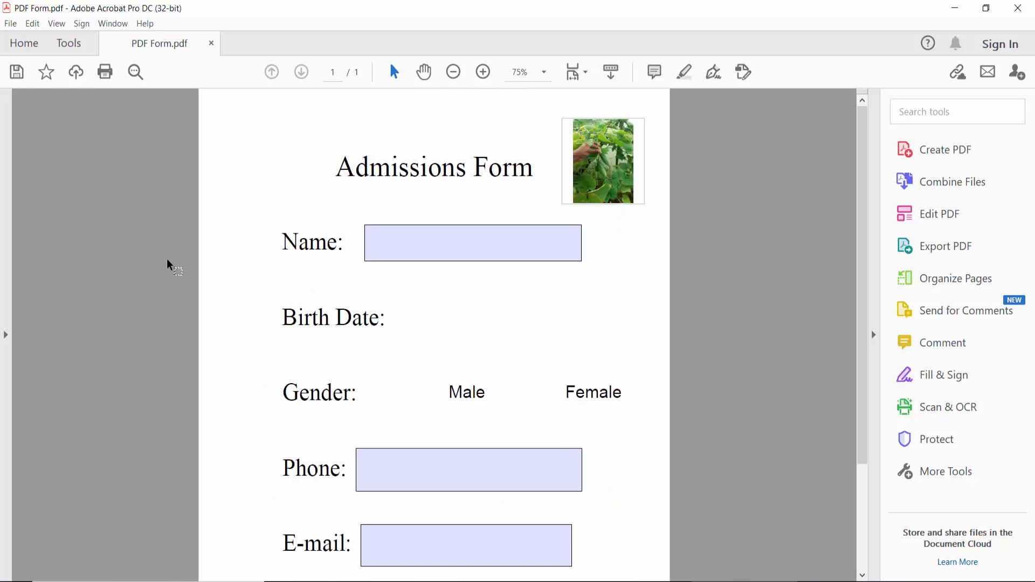
click(10, 24)
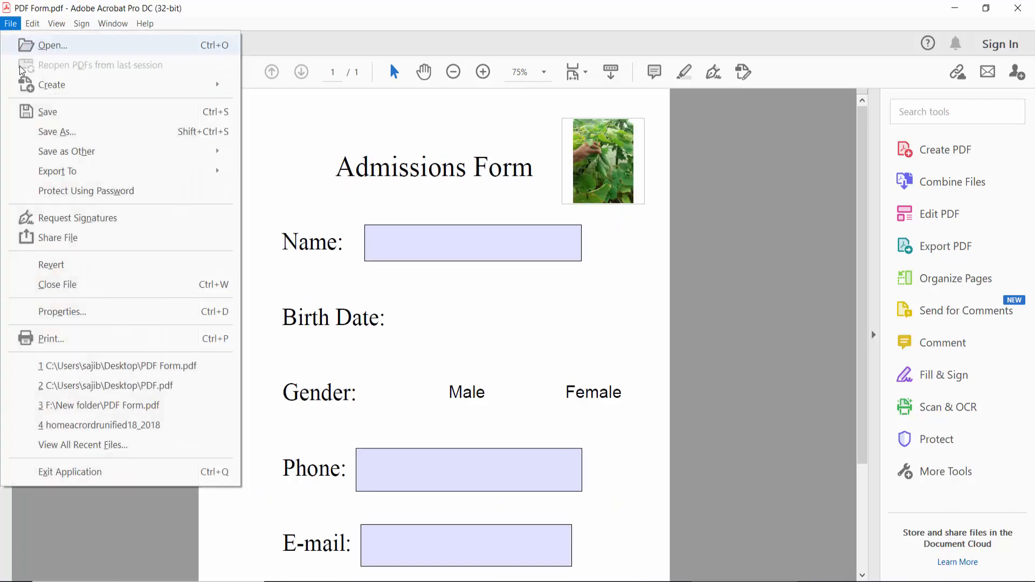
mouse_move(463, 314)
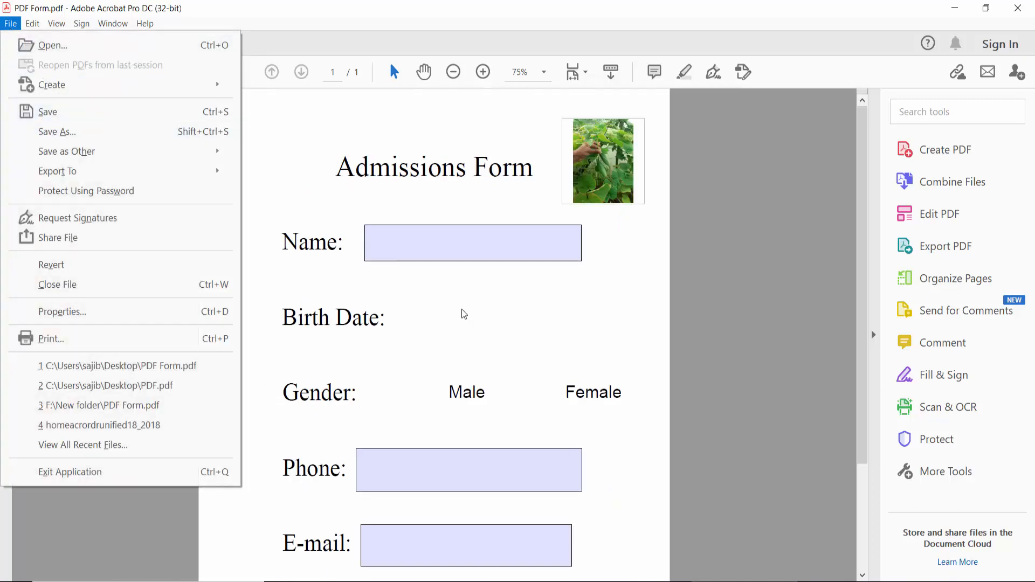